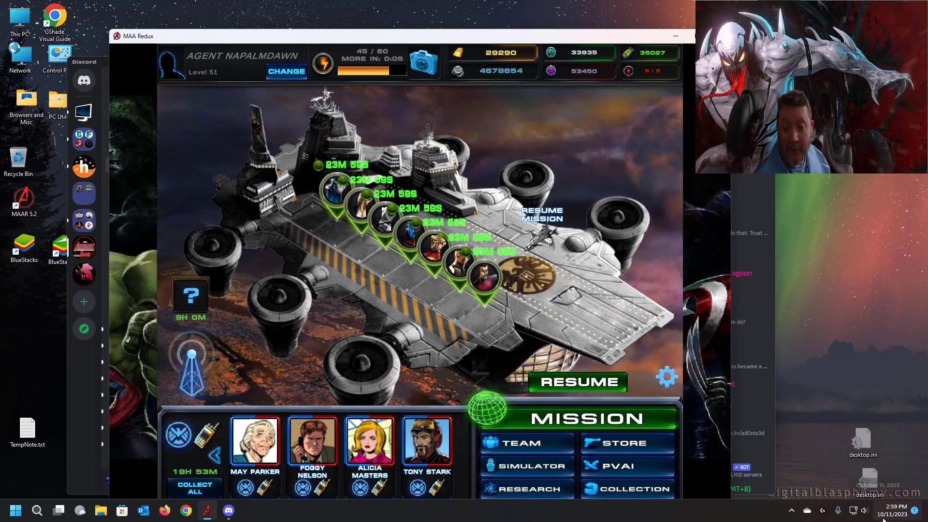
pyautogui.click(895, 507)
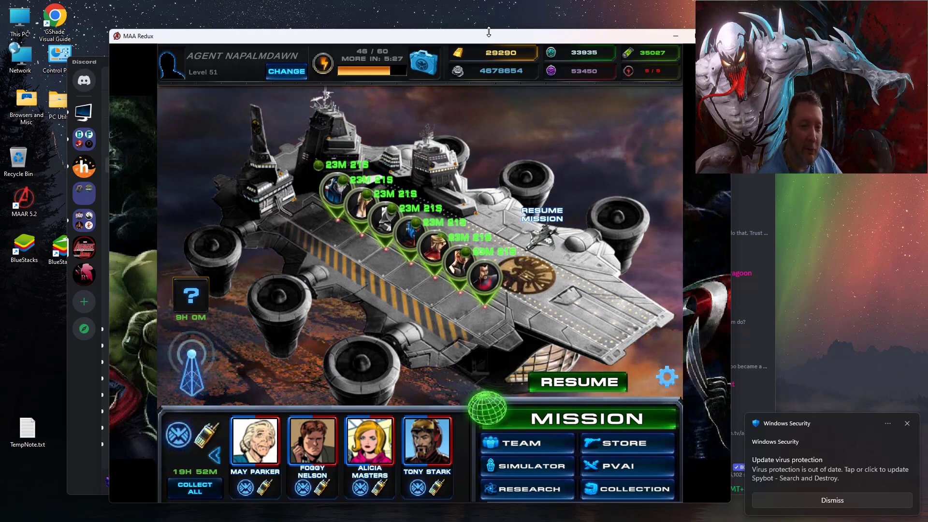
pyautogui.click(832, 499)
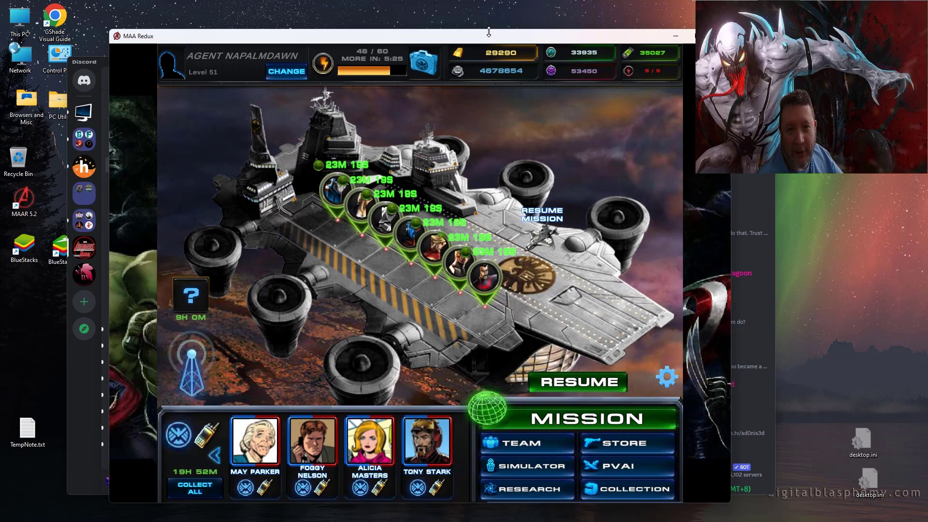